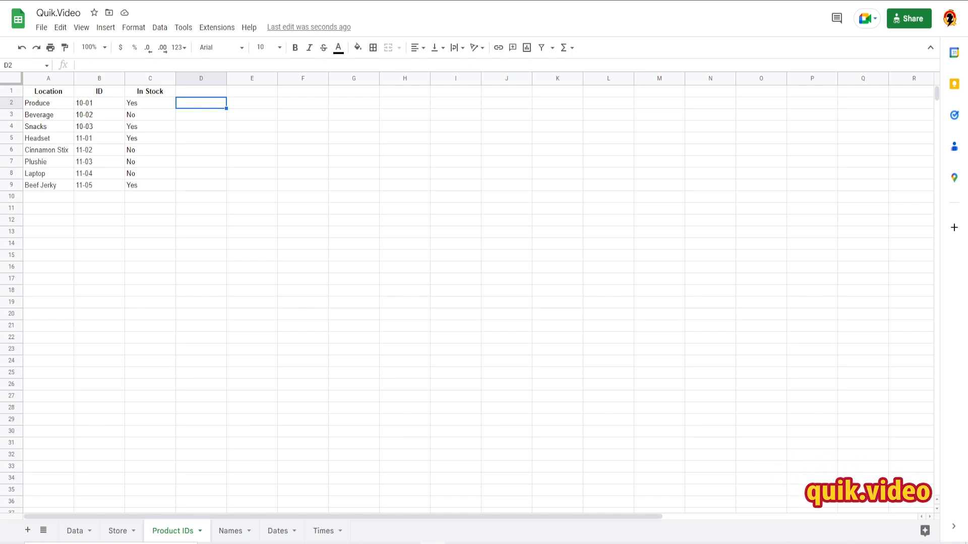
mouse_move(811, 294)
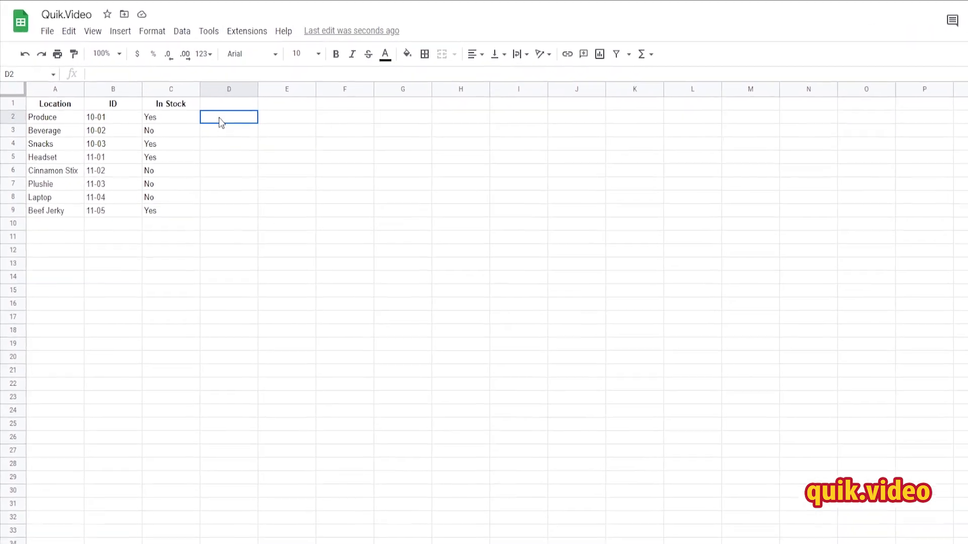
- Select the empty cells D2 through D9 beside the product list
left_click_drag(229, 117, 286, 263)
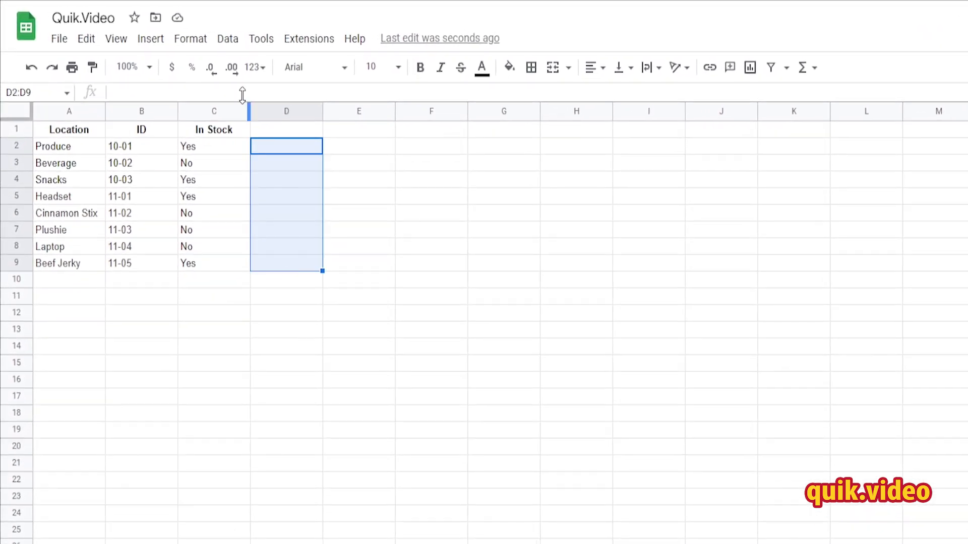
- Add a Checkbox data validation rule to D2:D9 and save it
left_click(227, 39)
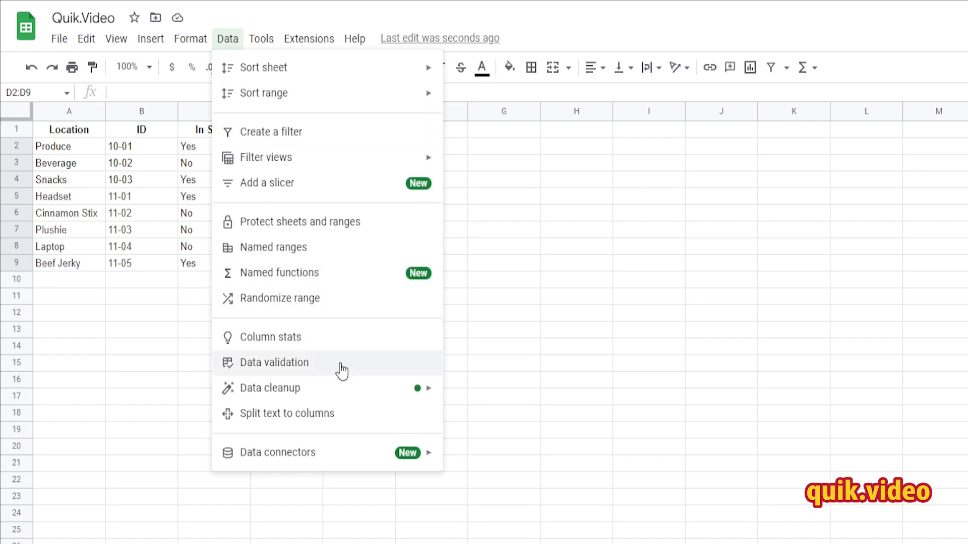
left_click(274, 362)
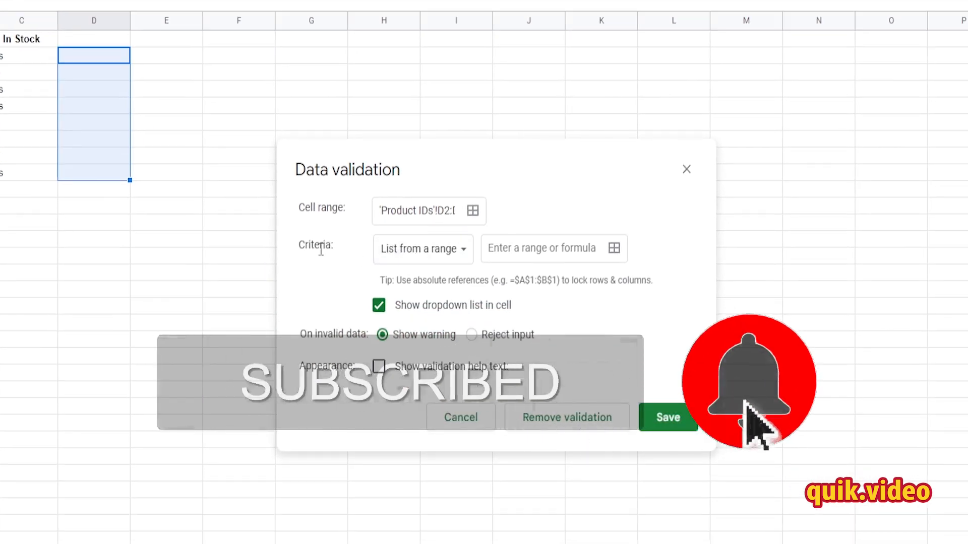
left_click(423, 248)
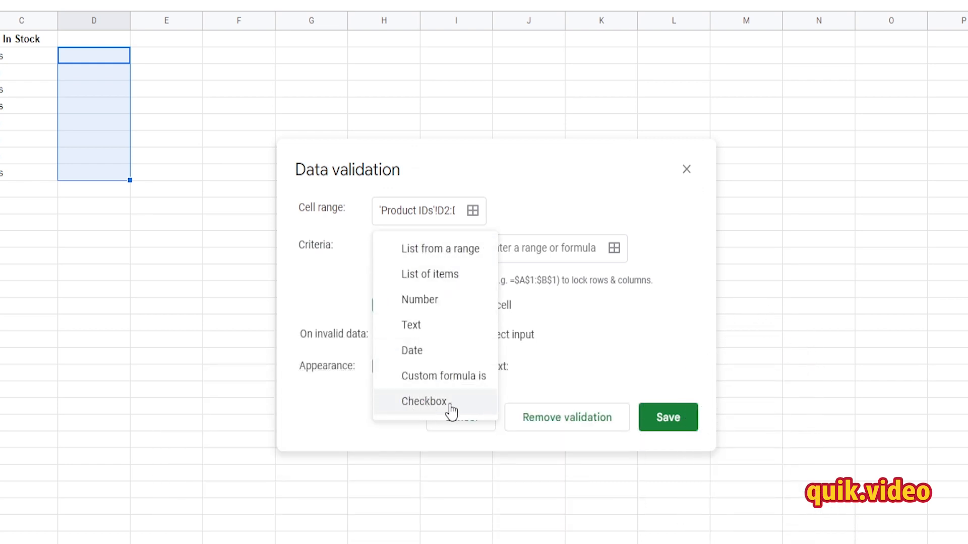
left_click(423, 401)
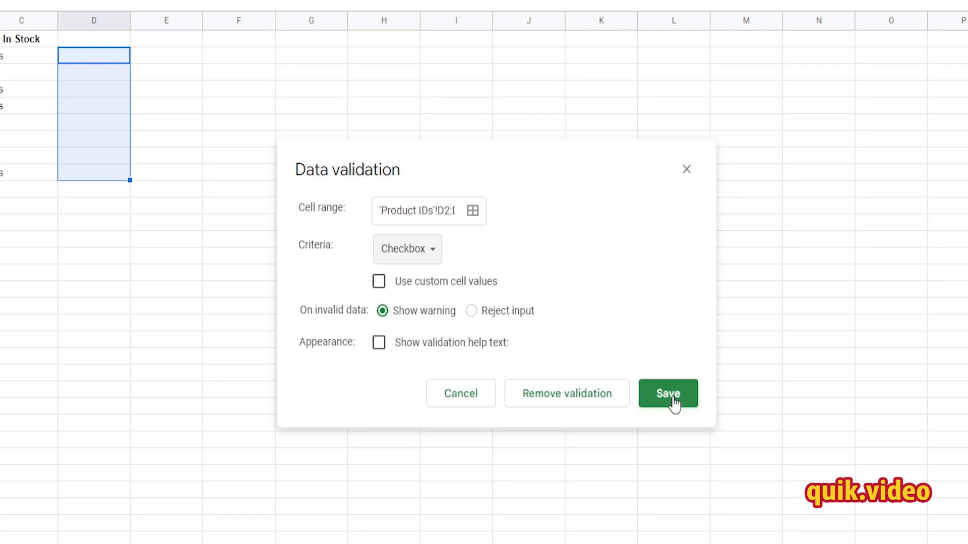
left_click(667, 394)
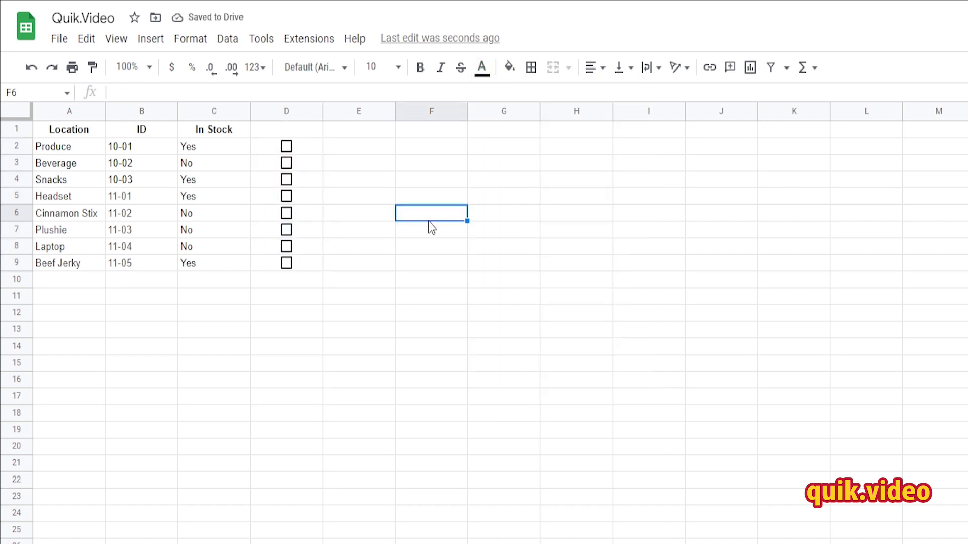
mouse_move(351, 154)
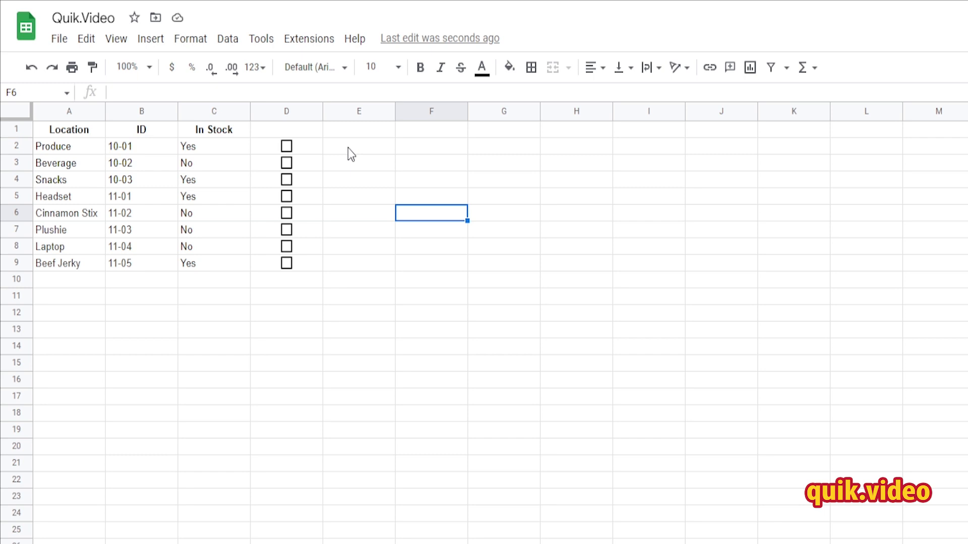
mouse_move(237, 157)
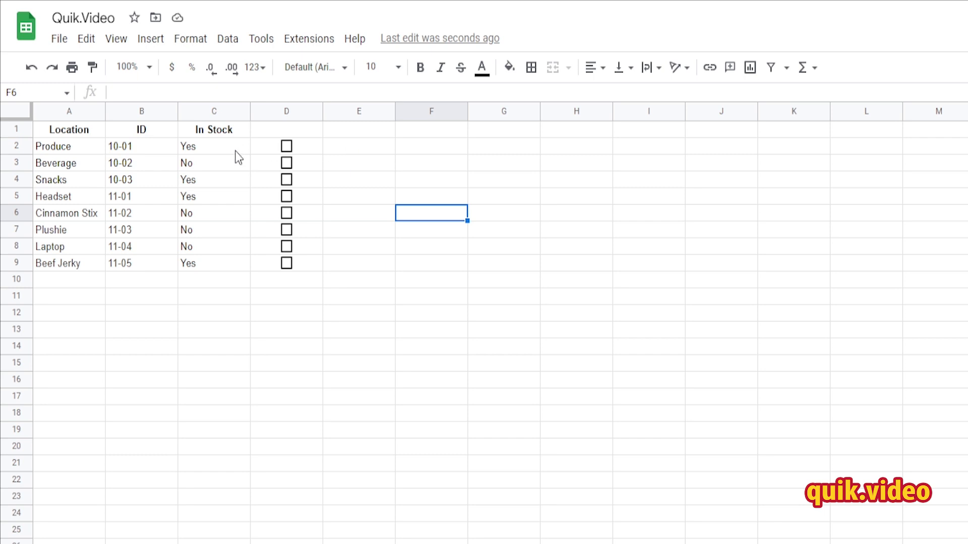
- Tick the Produce checkbox and pick its In Stock answer cell
left_click(214, 146)
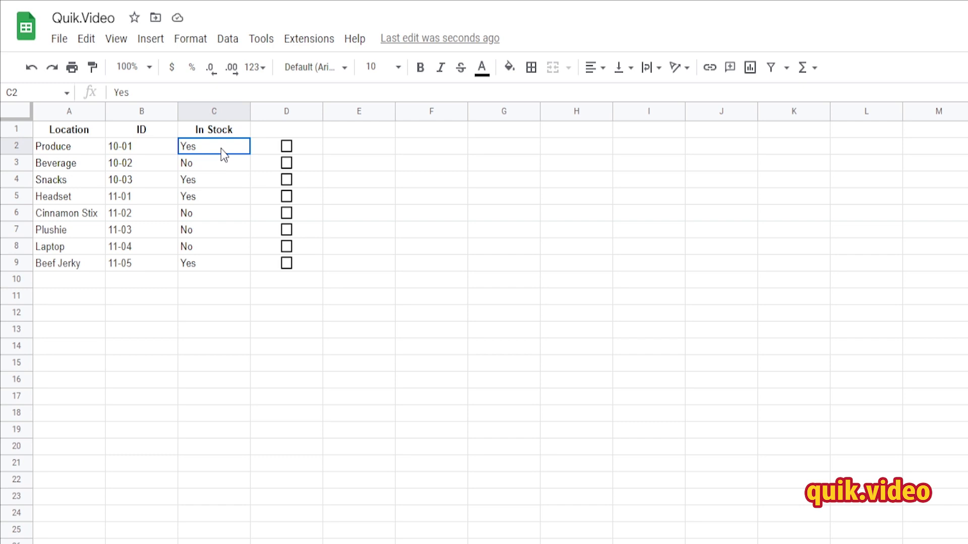
left_click(286, 146)
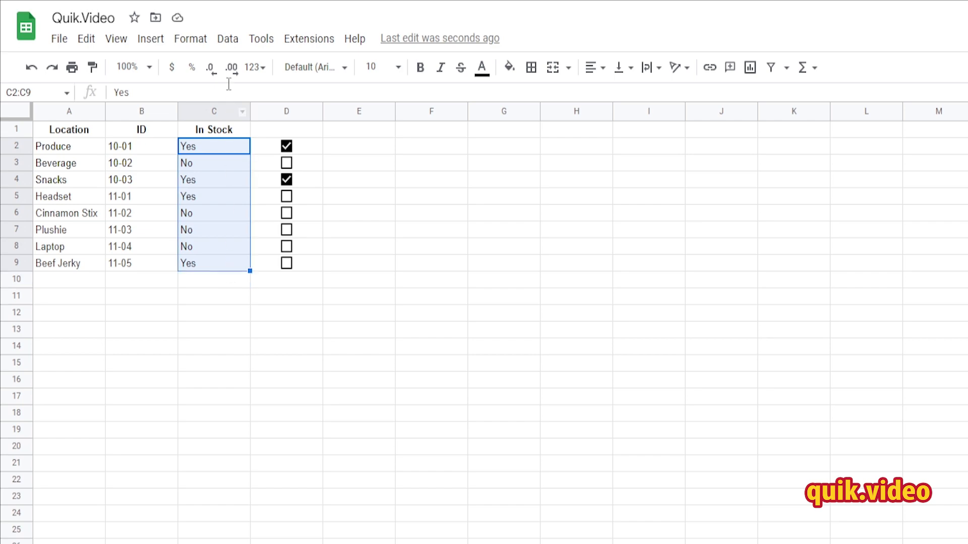
left_click(227, 38)
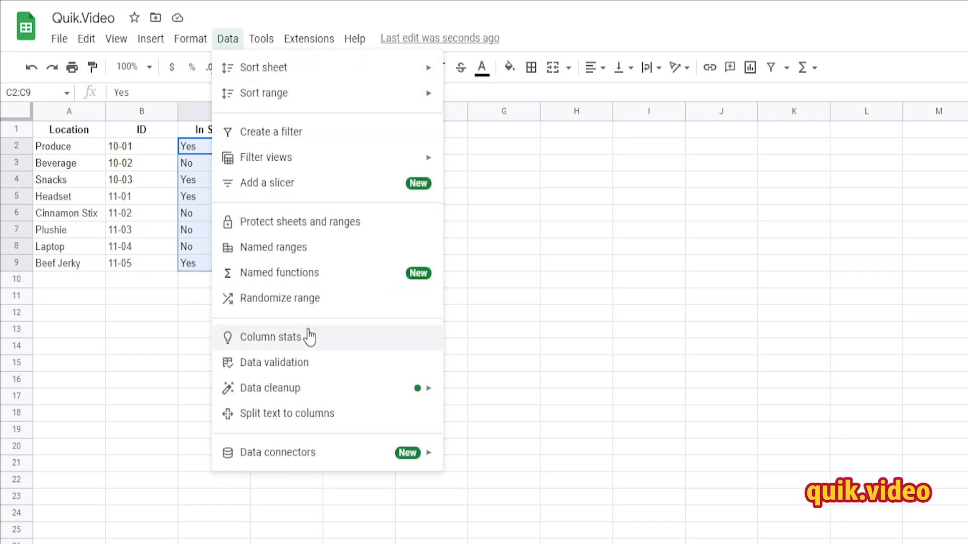
- Make the In Stock cells checkboxes with custom values Yes when checked and No when unchecked
left_click(273, 362)
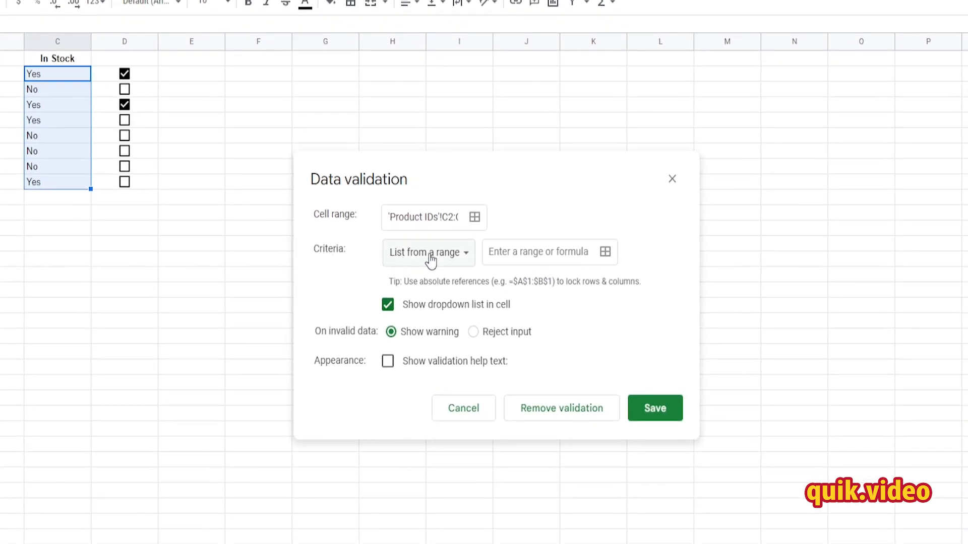
left_click(427, 252)
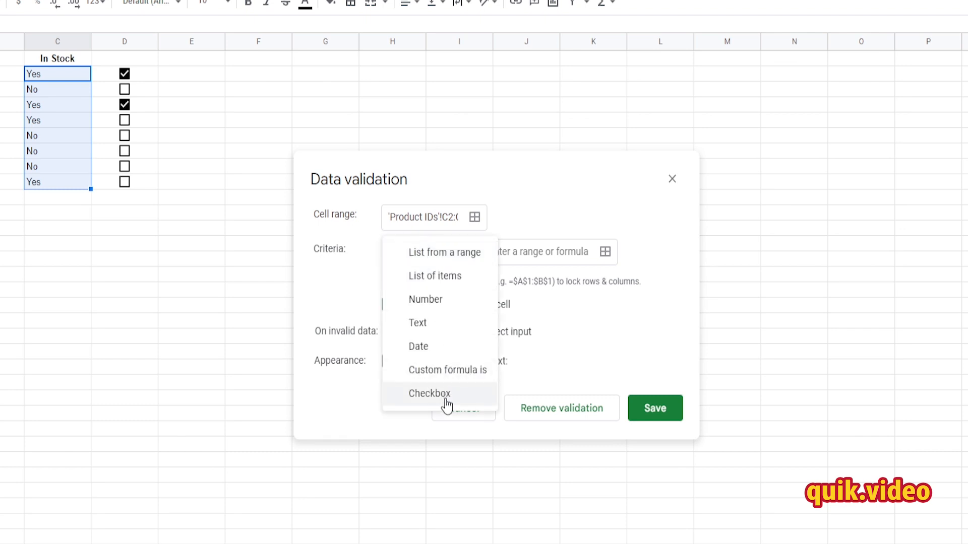
left_click(429, 394)
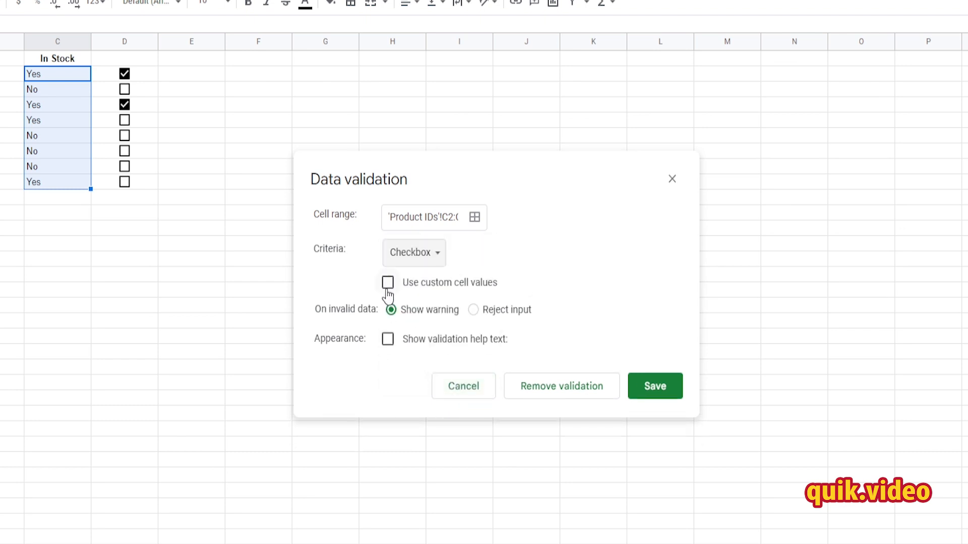
left_click(388, 282)
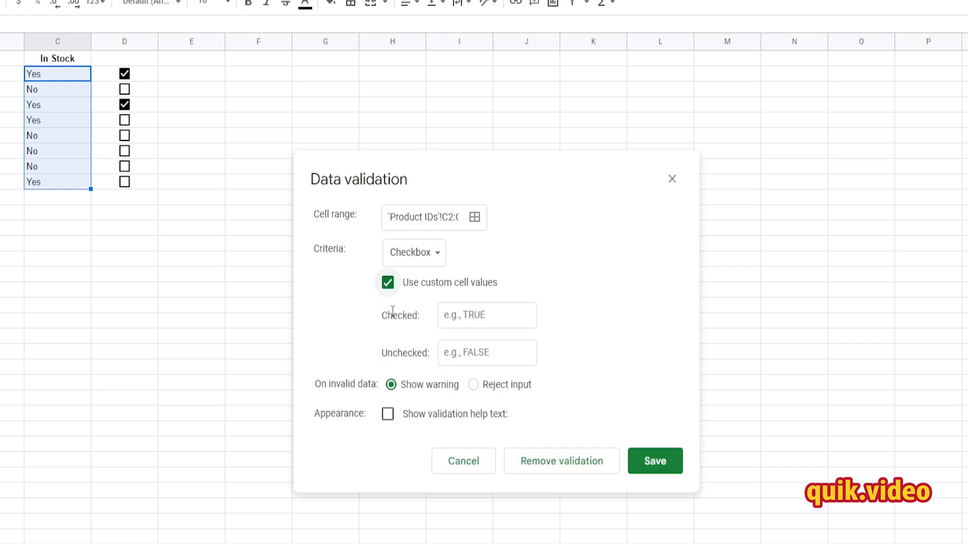
left_click(487, 316)
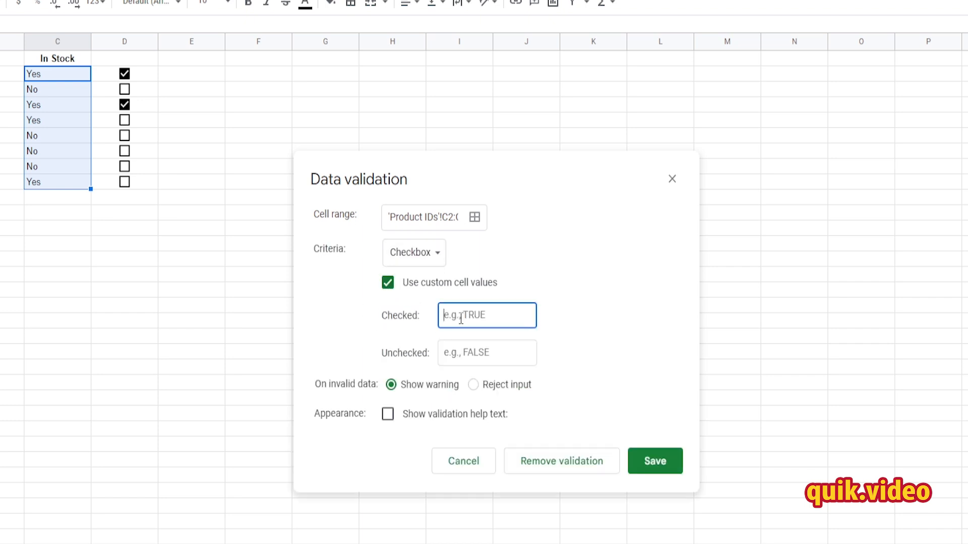
type("Yes")
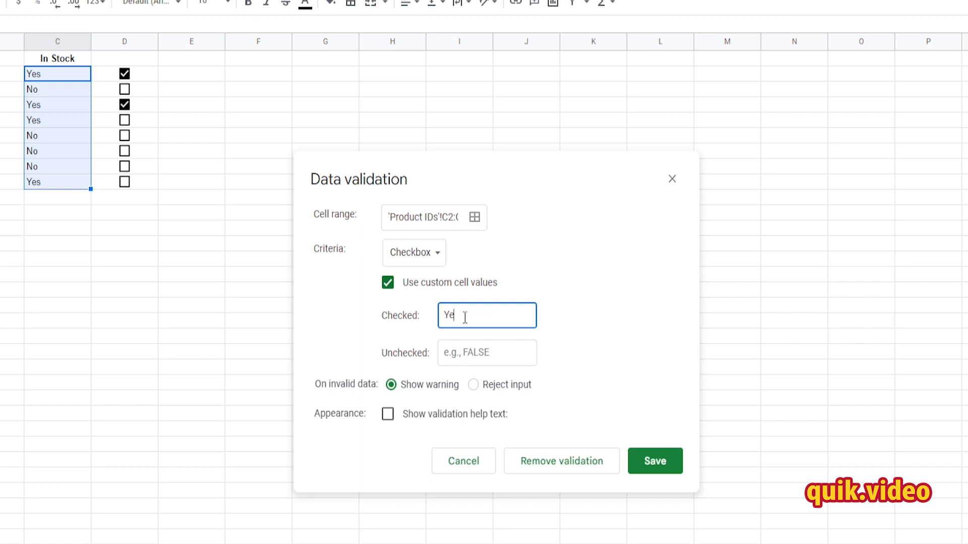
type("s")
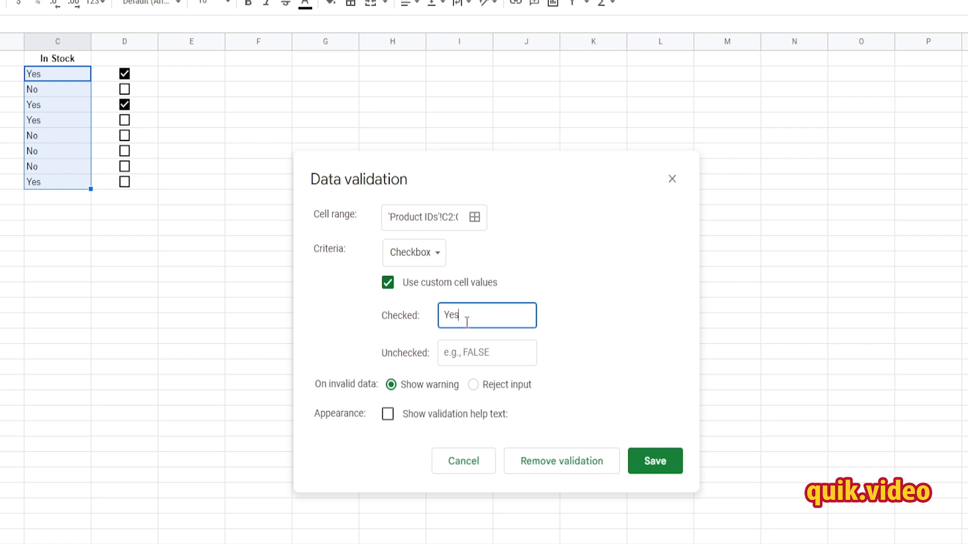
left_click(487, 353)
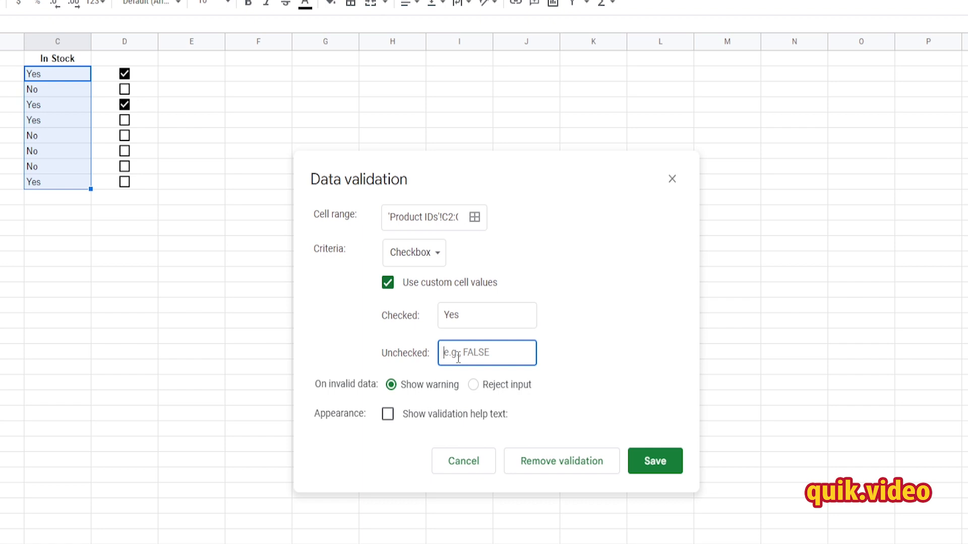
type("No")
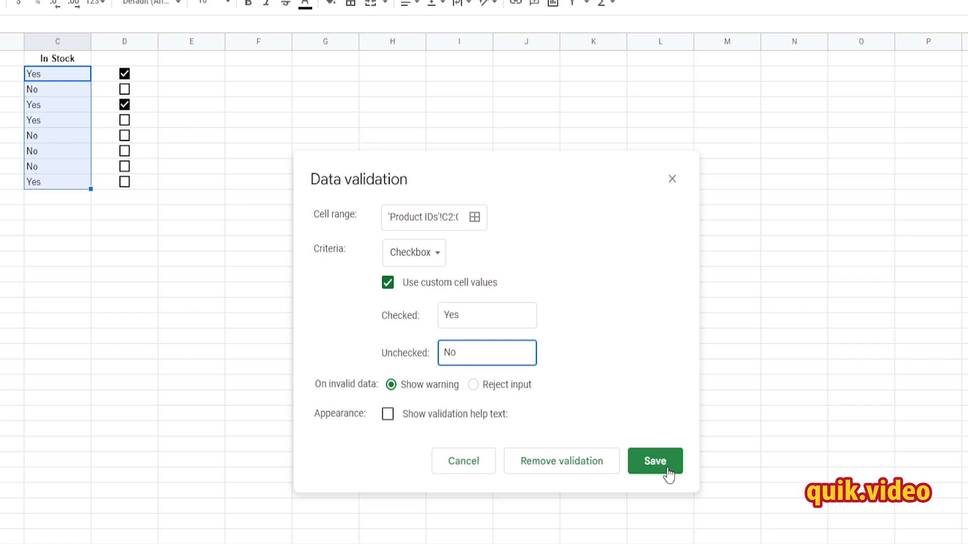
left_click(654, 461)
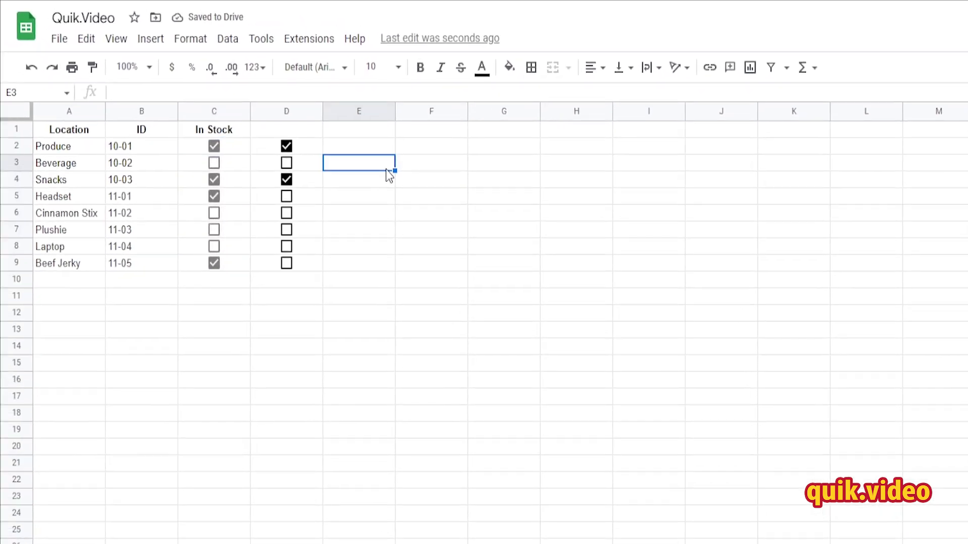
- Select cell E1 for the In Stock heading
left_click(359, 146)
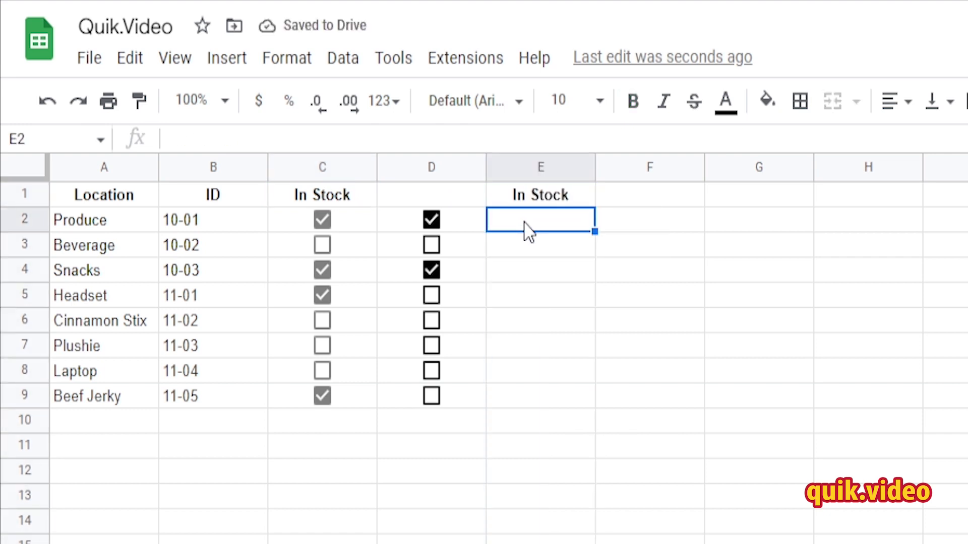
- Enter =if(C2="Yes","In Stock","Not in Stock") in E2 and fill it down
type("=if(")
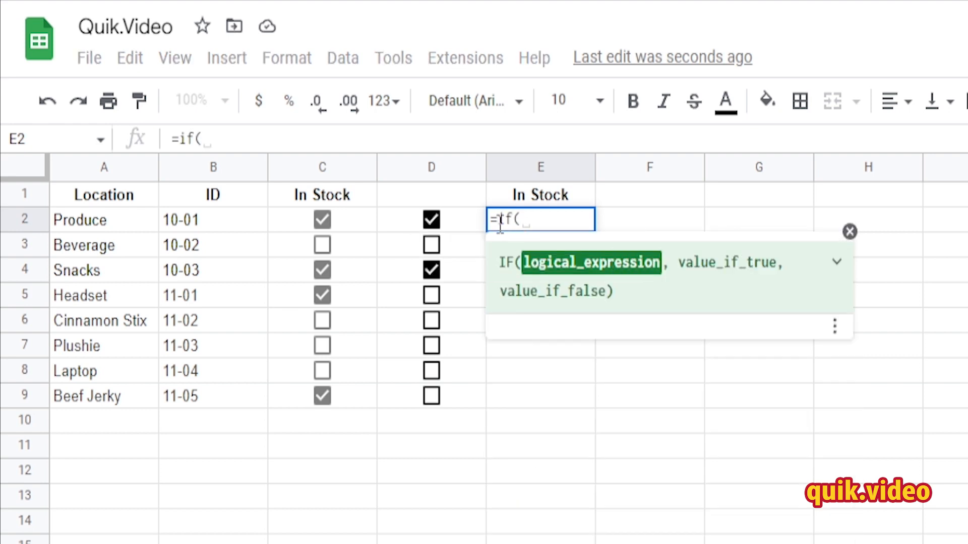
left_click(321, 219)
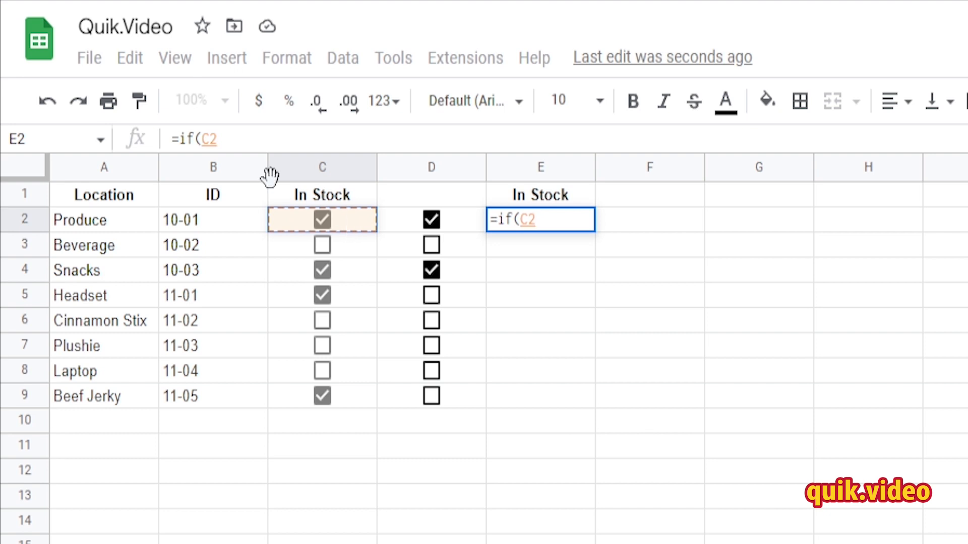
type("=")
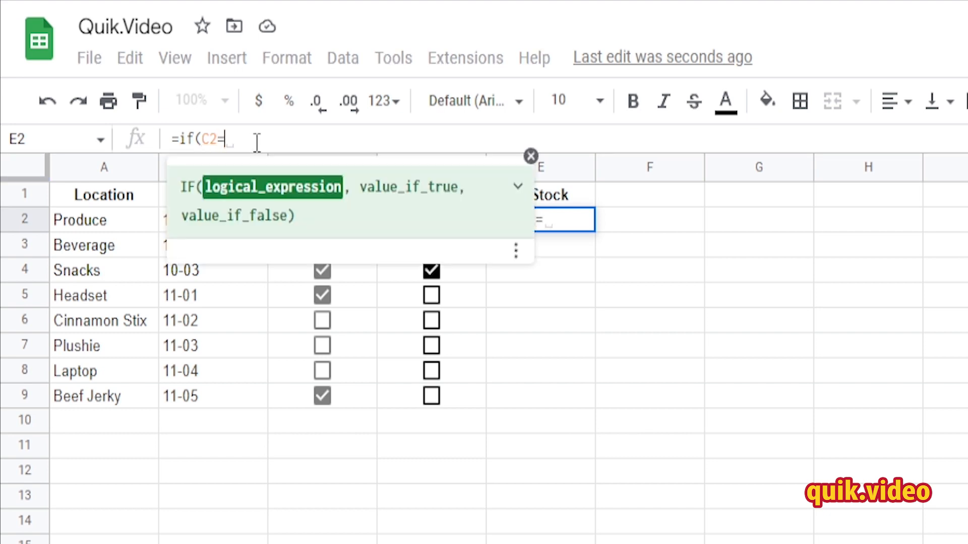
type("\"Y")
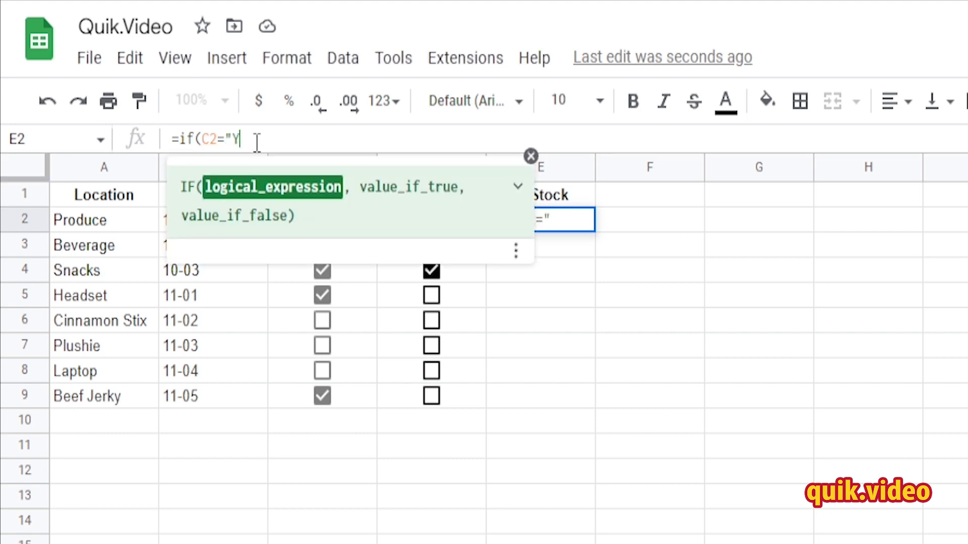
type("es")
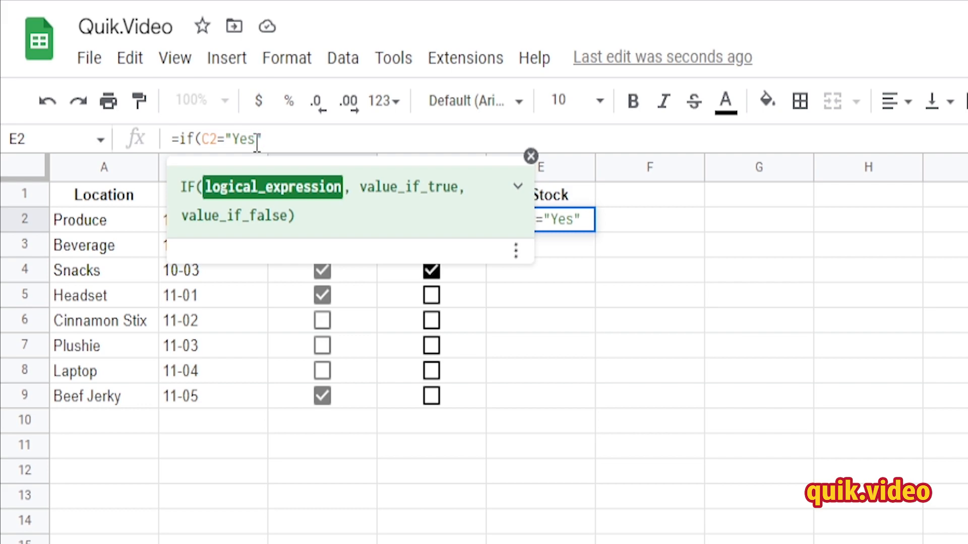
type(",\"In")
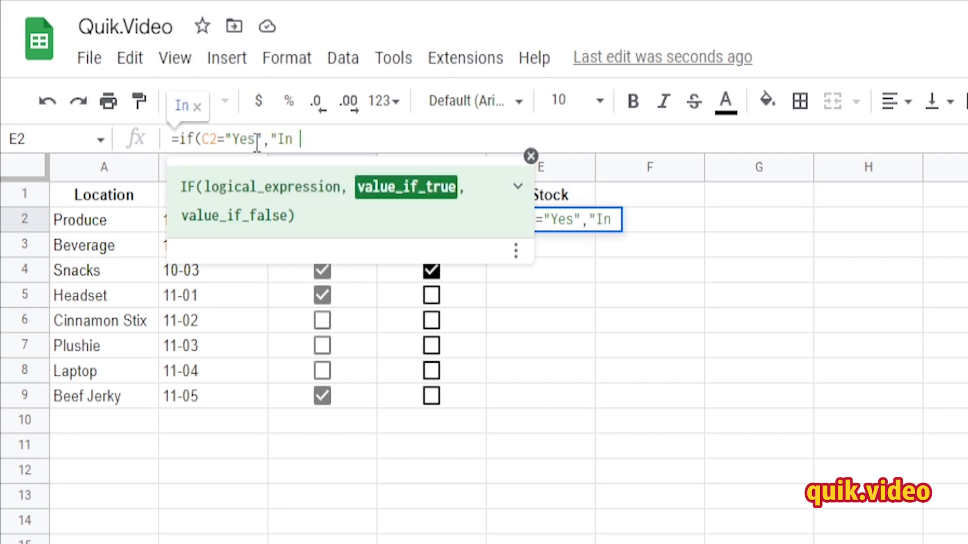
type("Stock\",")
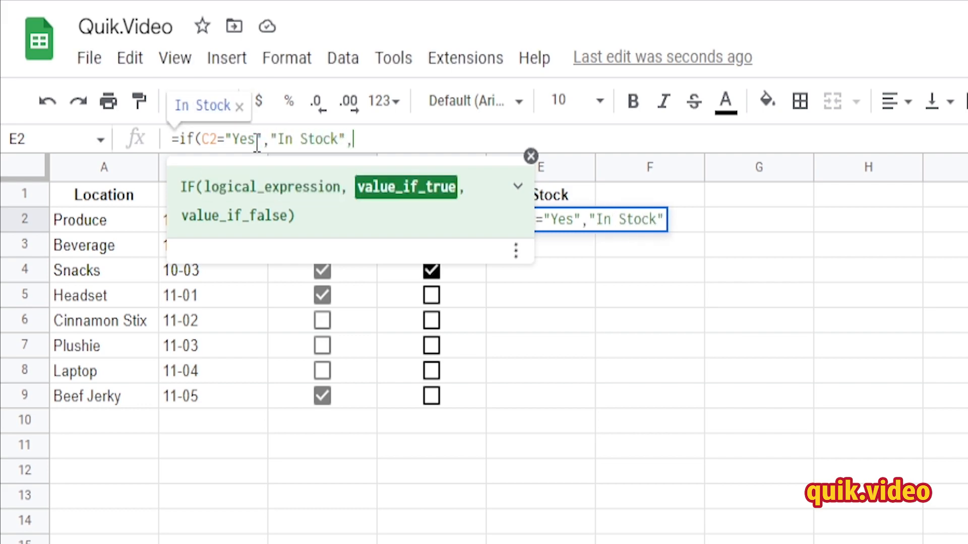
type("\"Not i")
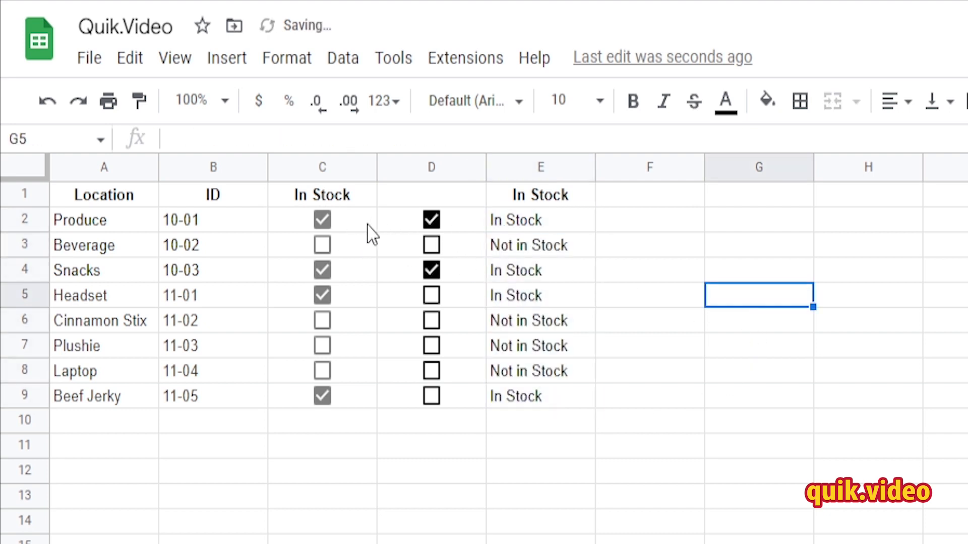
left_click(321, 295)
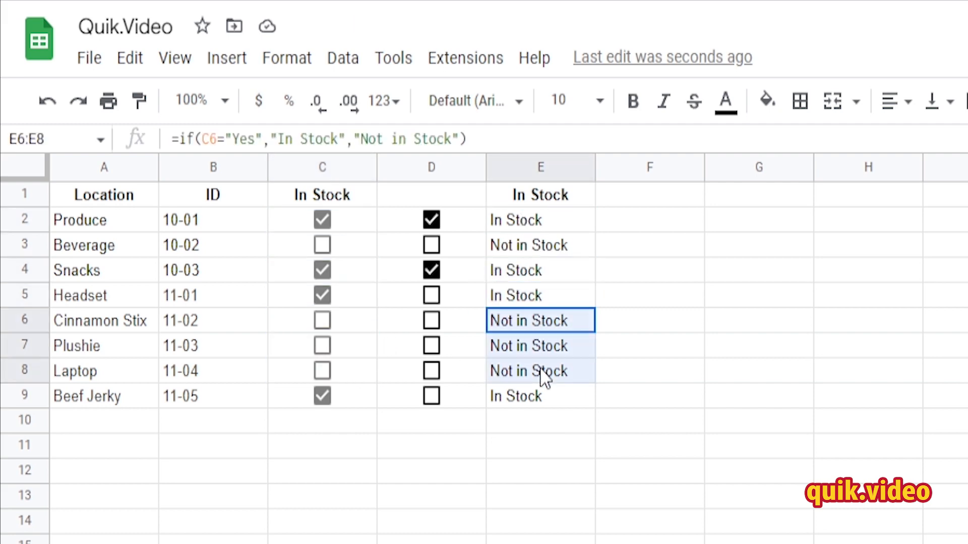
left_click(648, 346)
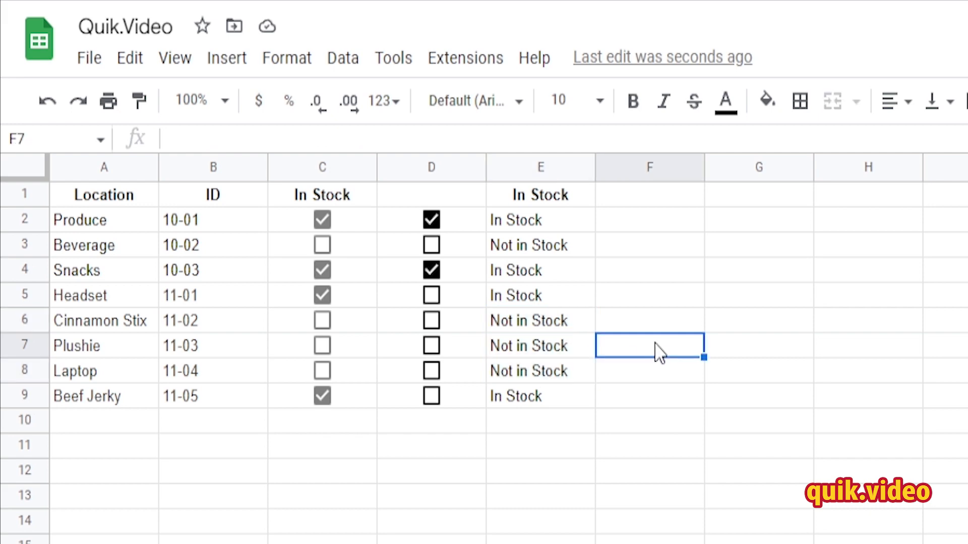